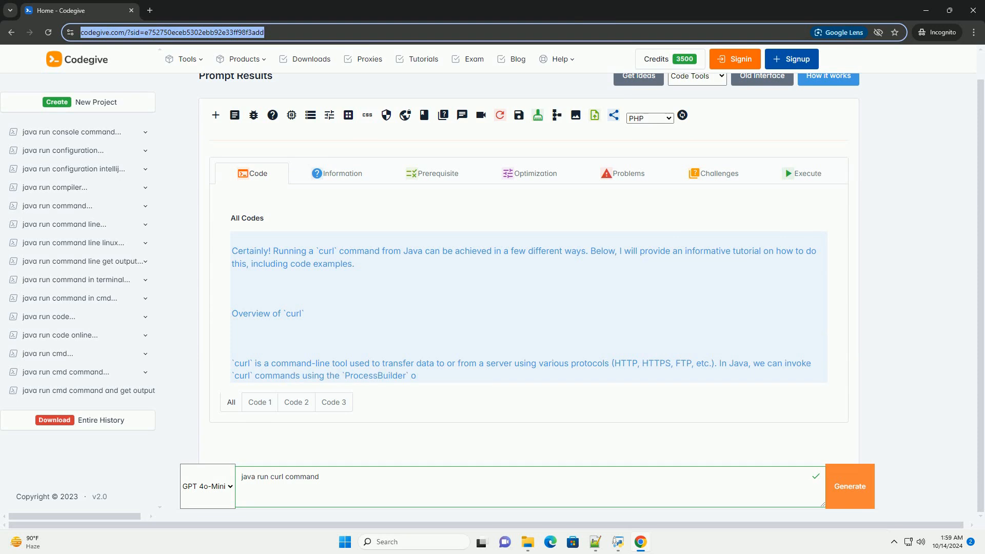
pyautogui.scroll(-3)
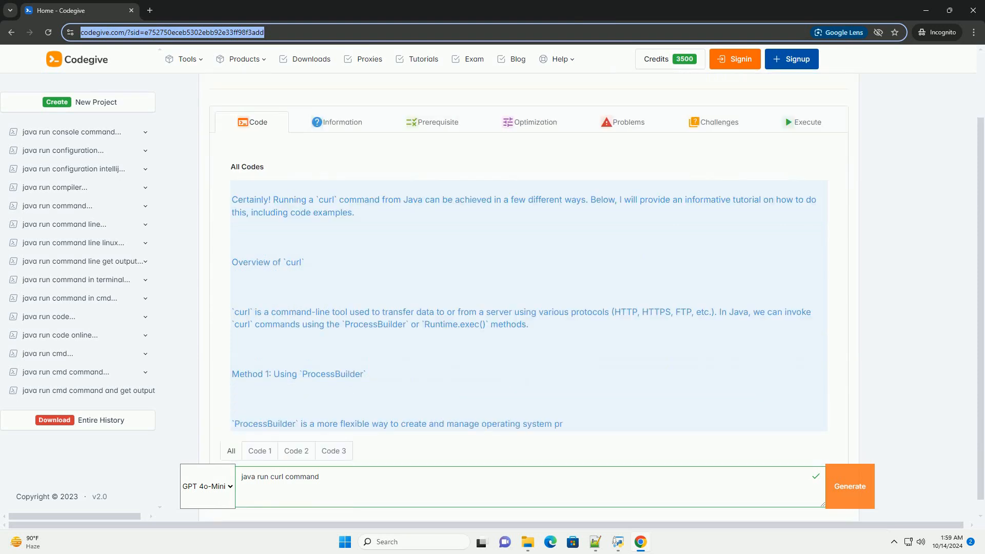
pyautogui.scroll(-3)
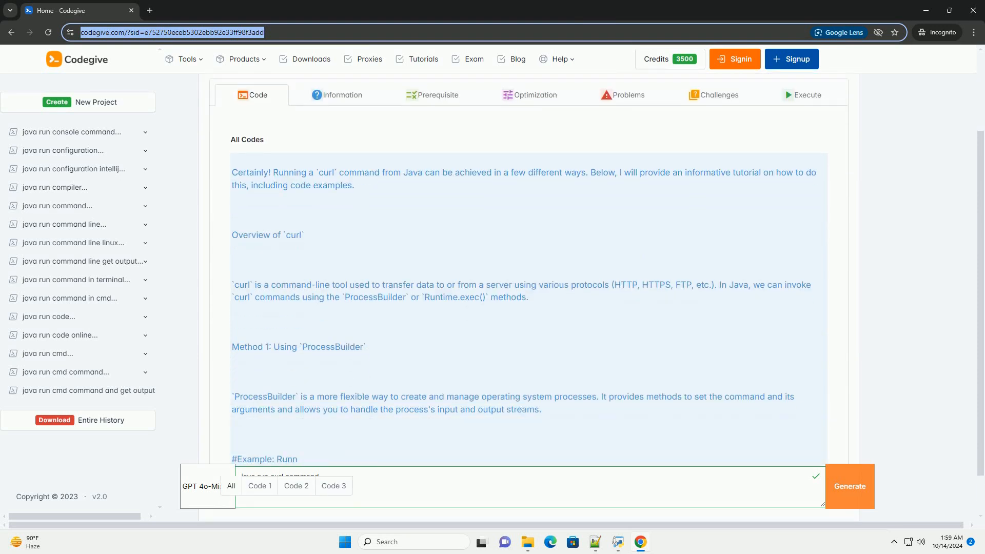
pyautogui.scroll(-3)
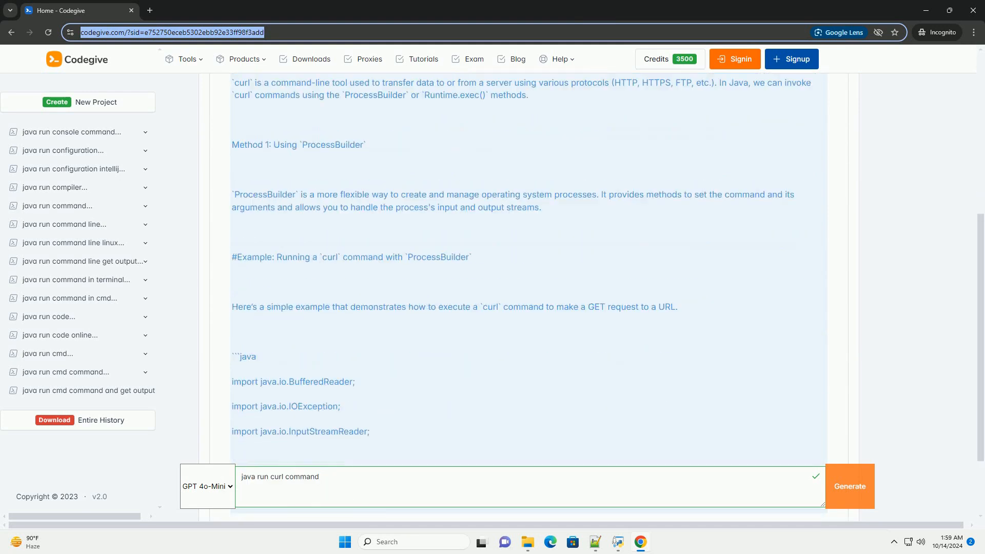
pyautogui.scroll(-3)
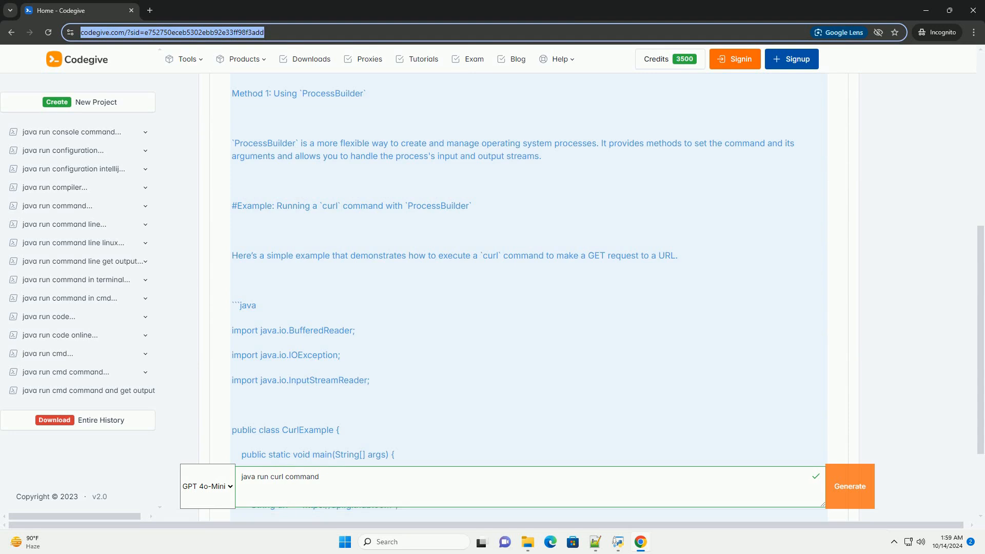
pyautogui.scroll(-3)
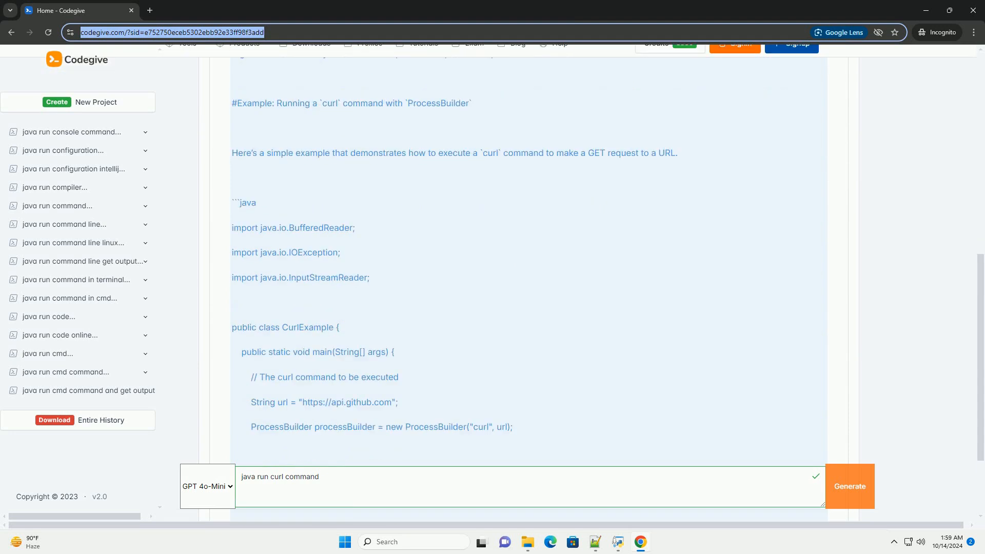
pyautogui.scroll(-3)
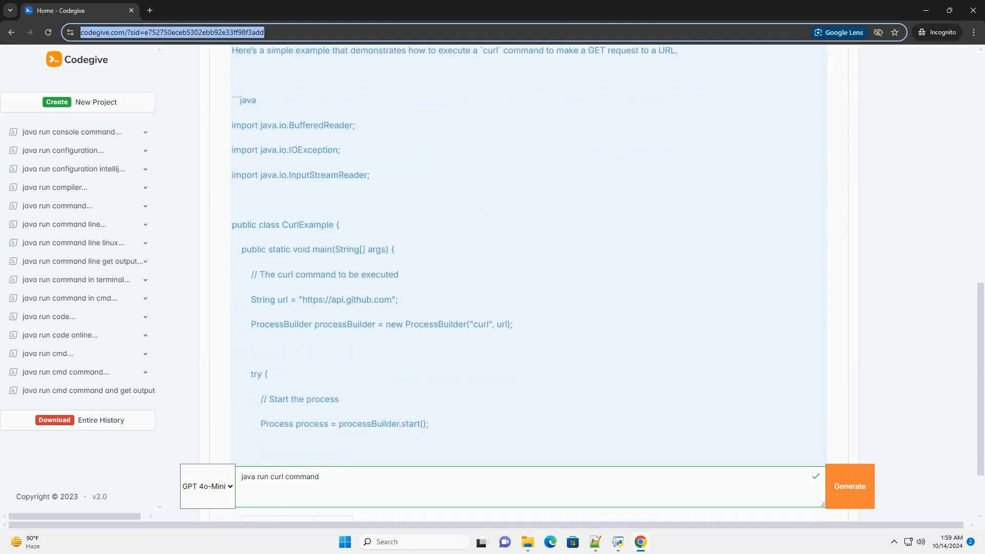
pyautogui.scroll(-3)
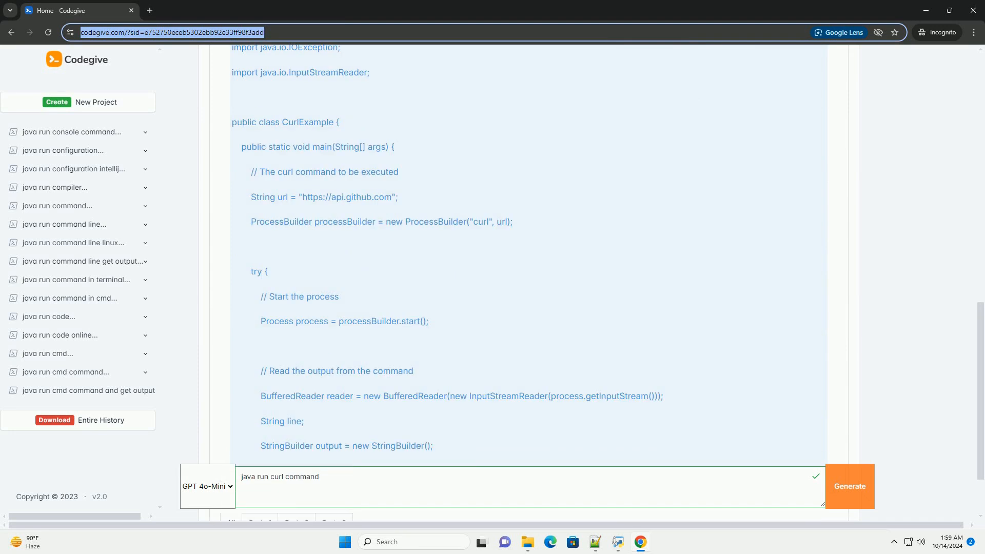
pyautogui.scroll(-3)
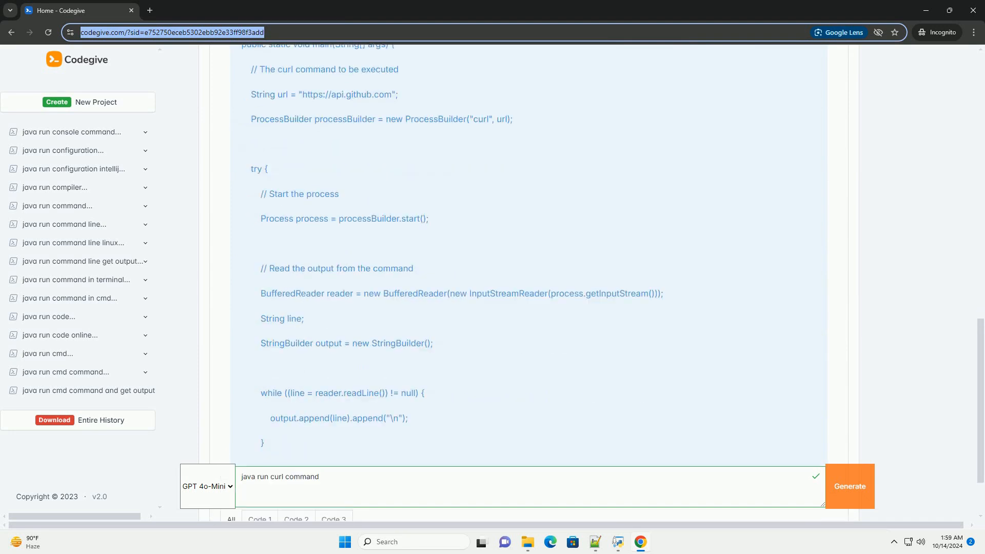
pyautogui.scroll(-3)
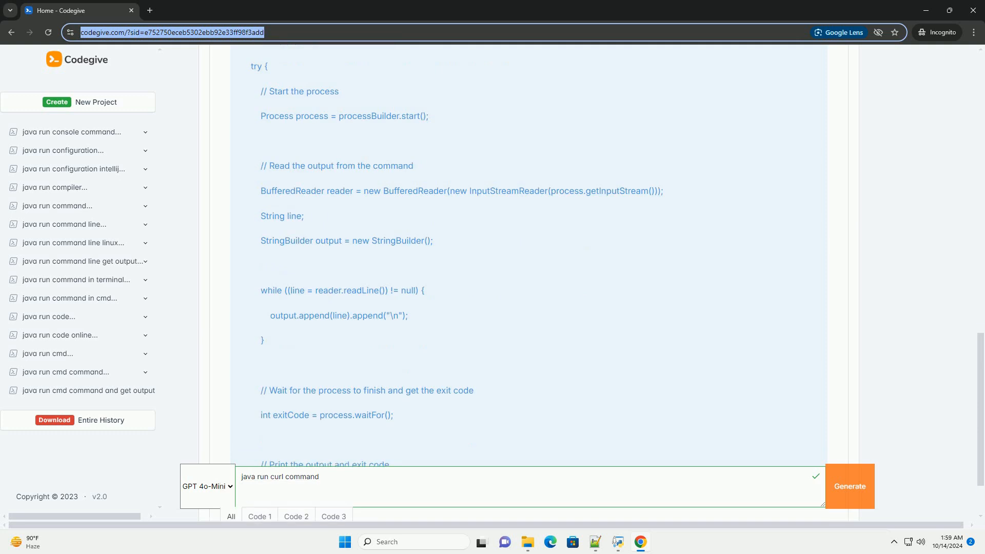
pyautogui.scroll(-3)
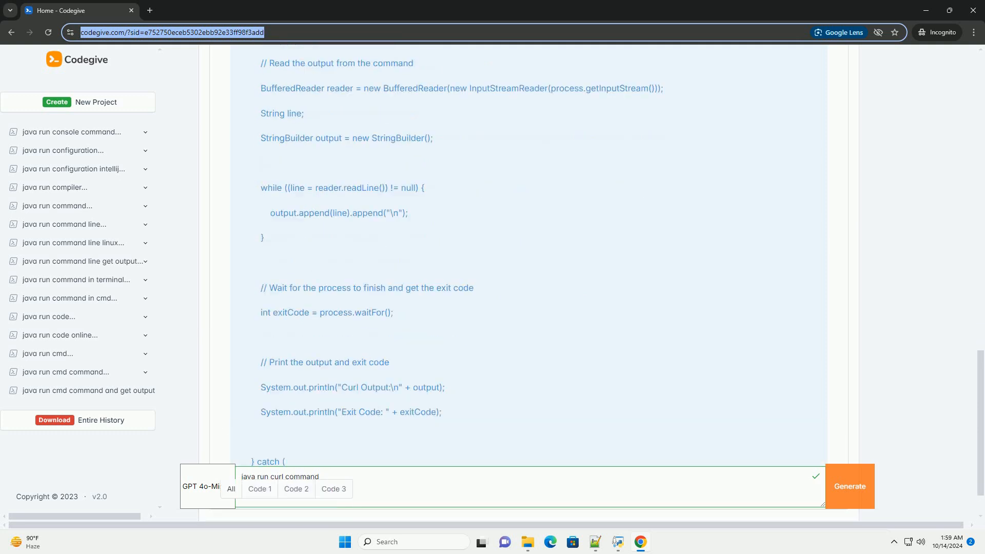
pyautogui.scroll(-3)
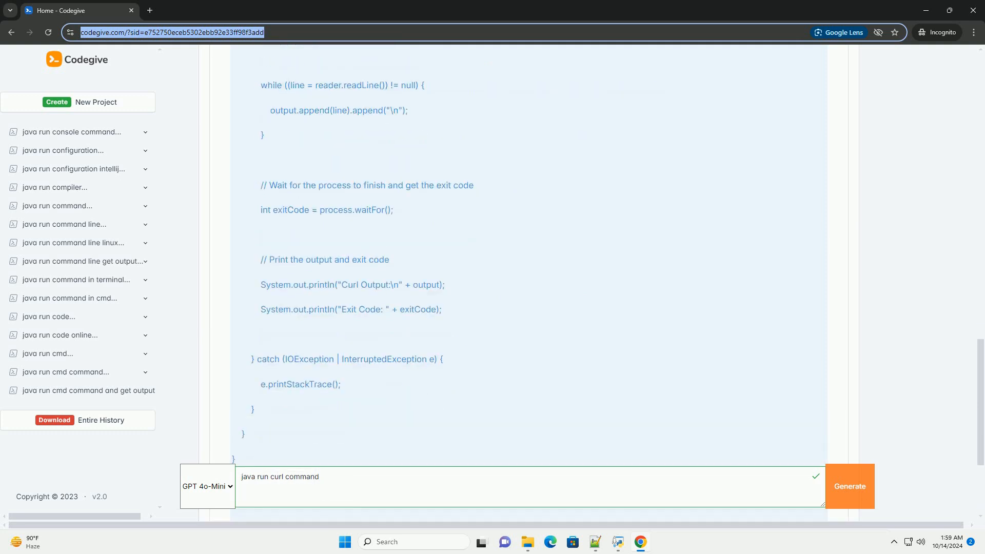
pyautogui.scroll(-3)
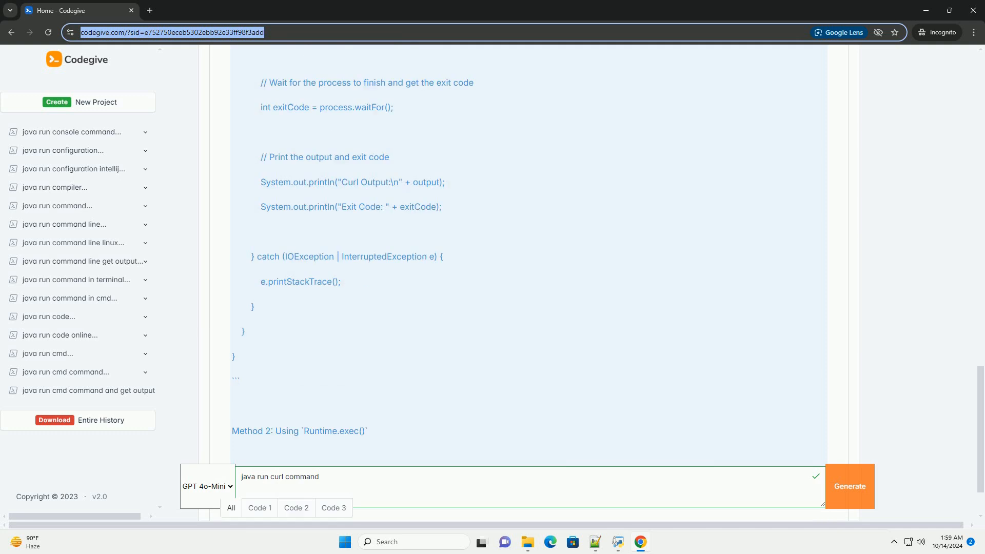
pyautogui.scroll(-3)
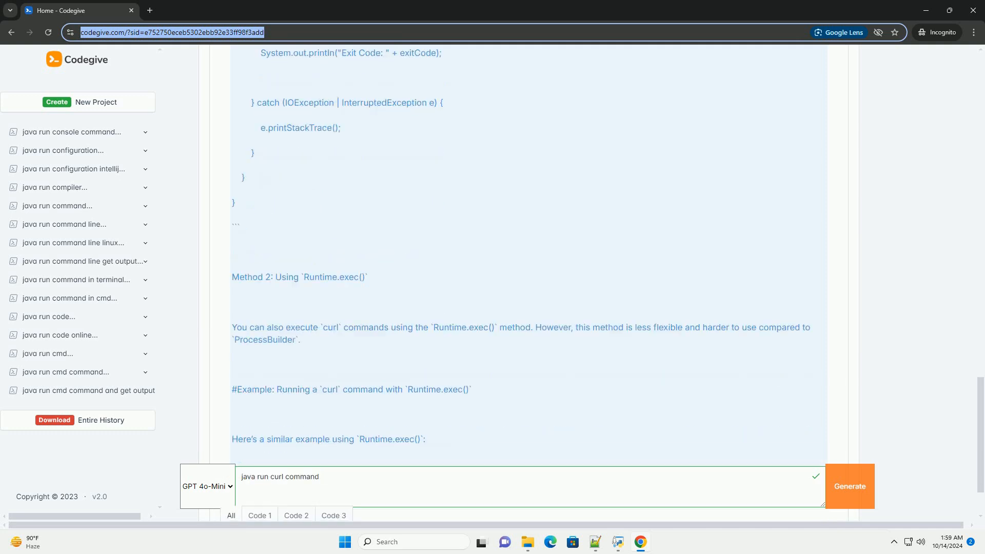
pyautogui.scroll(-3)
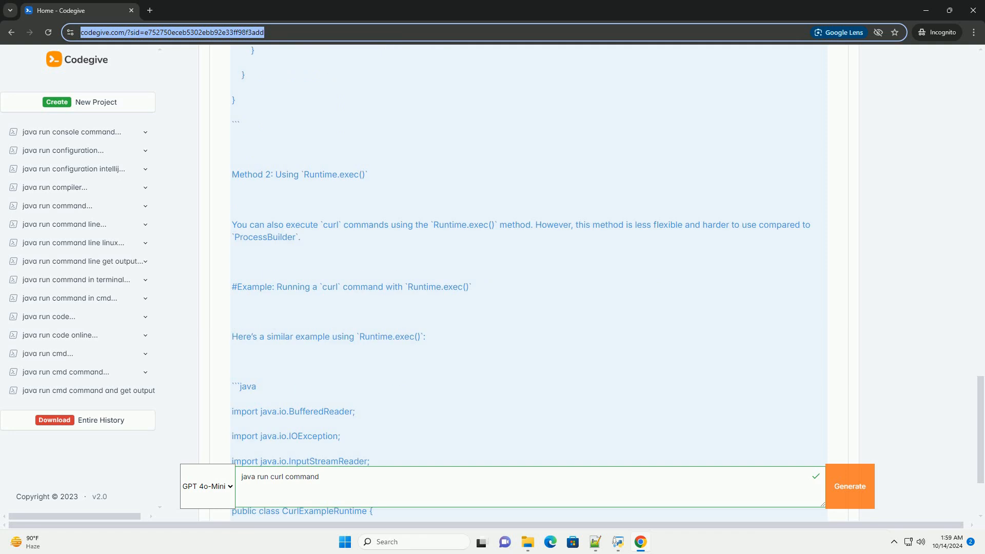
pyautogui.scroll(-3)
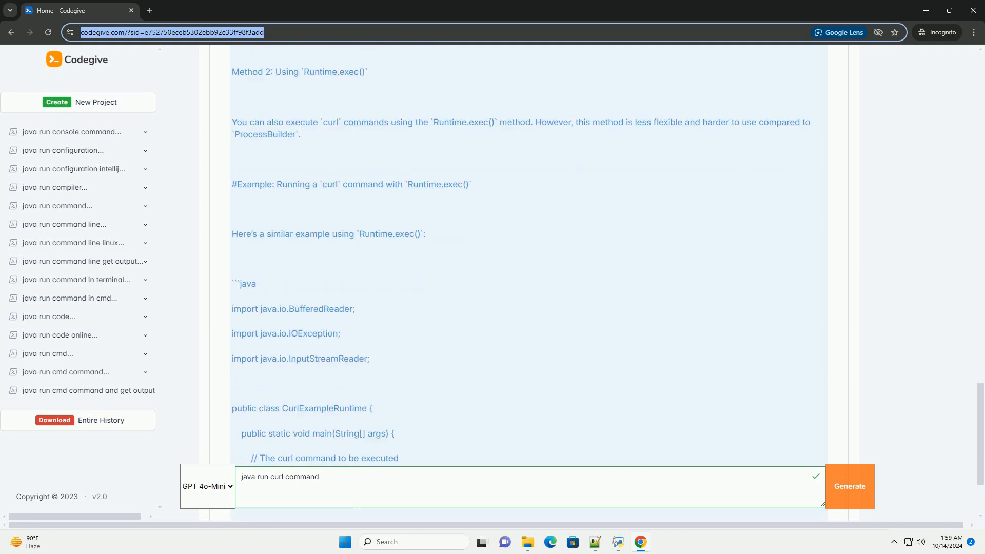
pyautogui.scroll(-3)
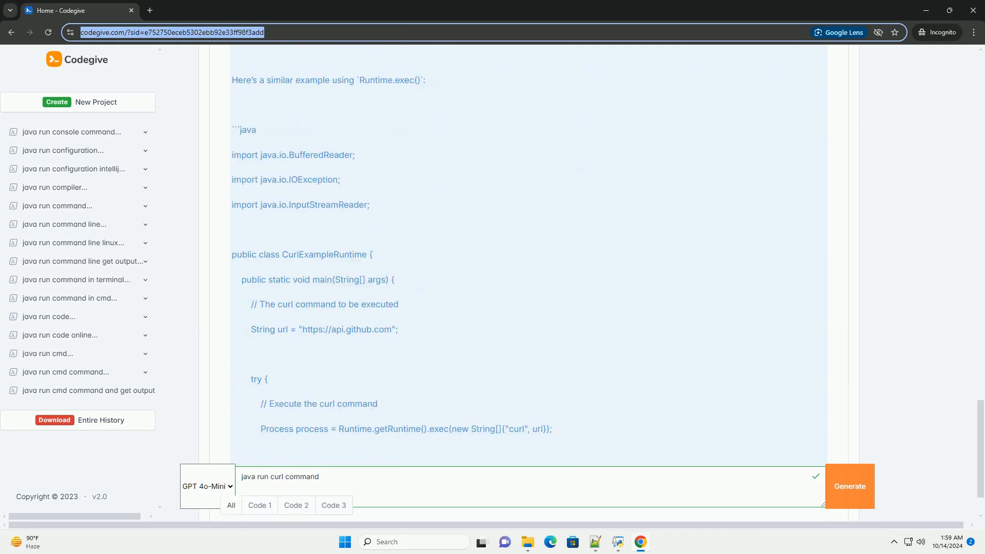
pyautogui.scroll(-3)
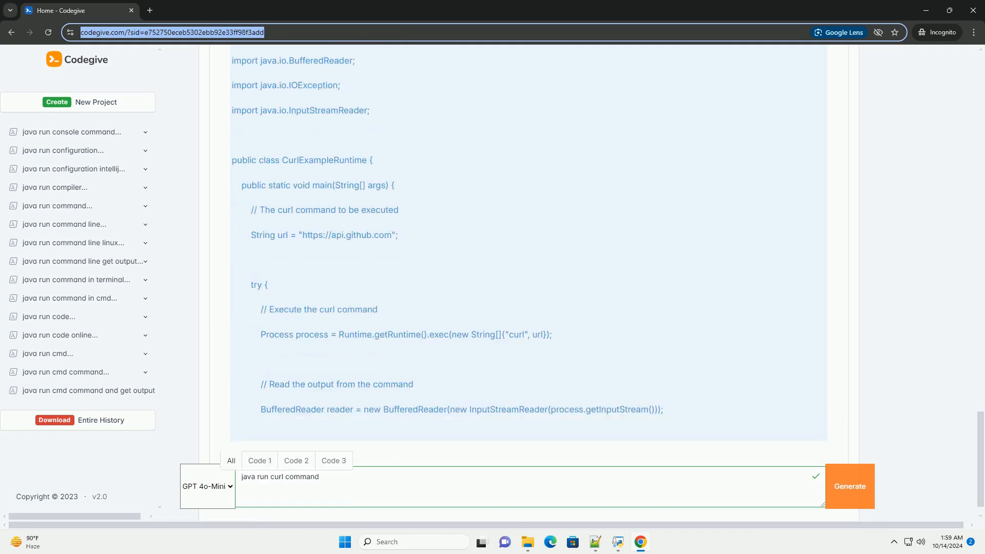
pyautogui.scroll(-3)
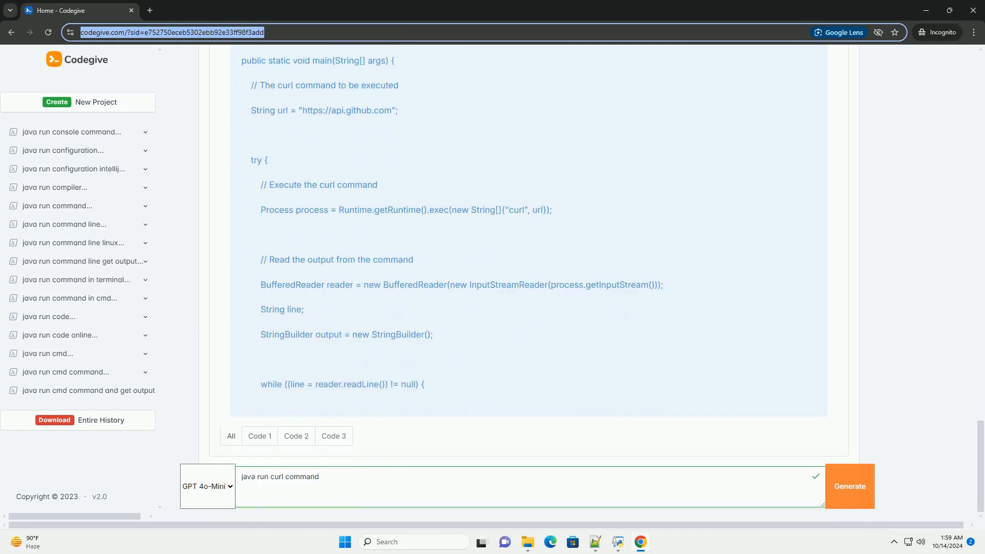
pyautogui.scroll(-3)
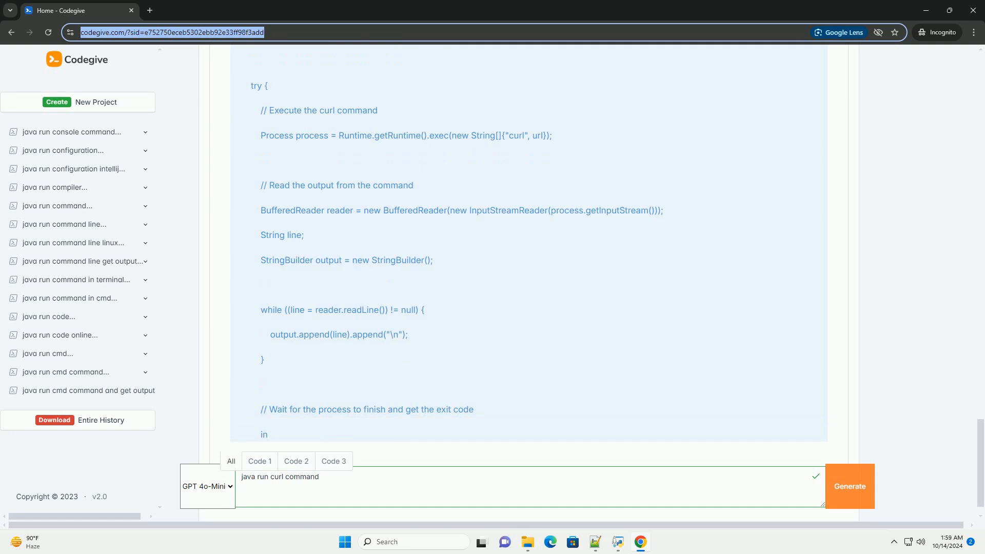
pyautogui.scroll(-3)
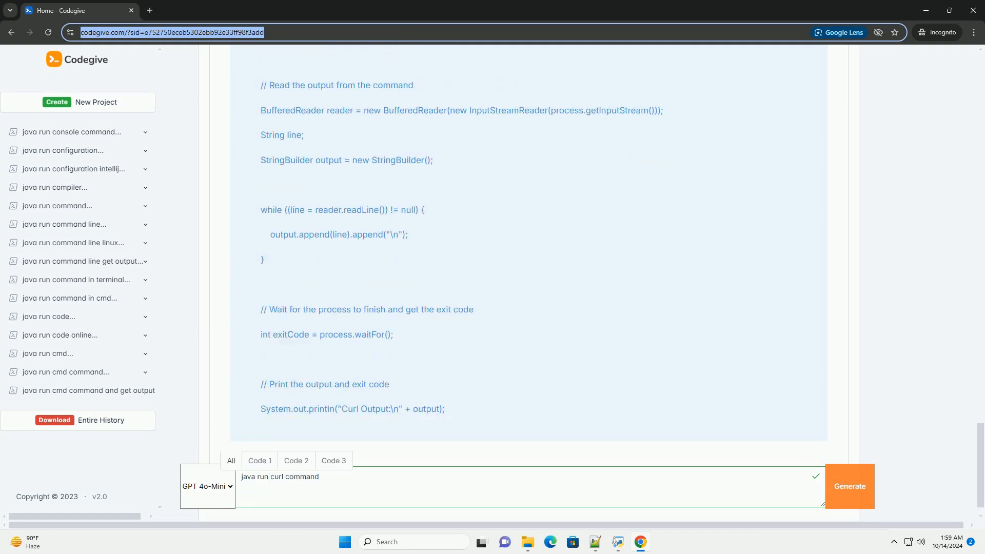
pyautogui.scroll(-3)
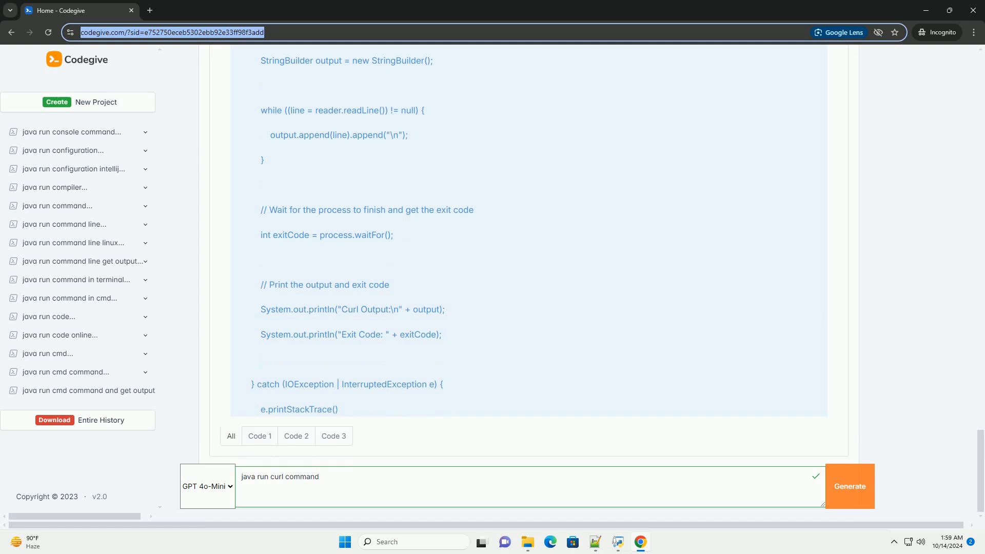
pyautogui.scroll(-3)
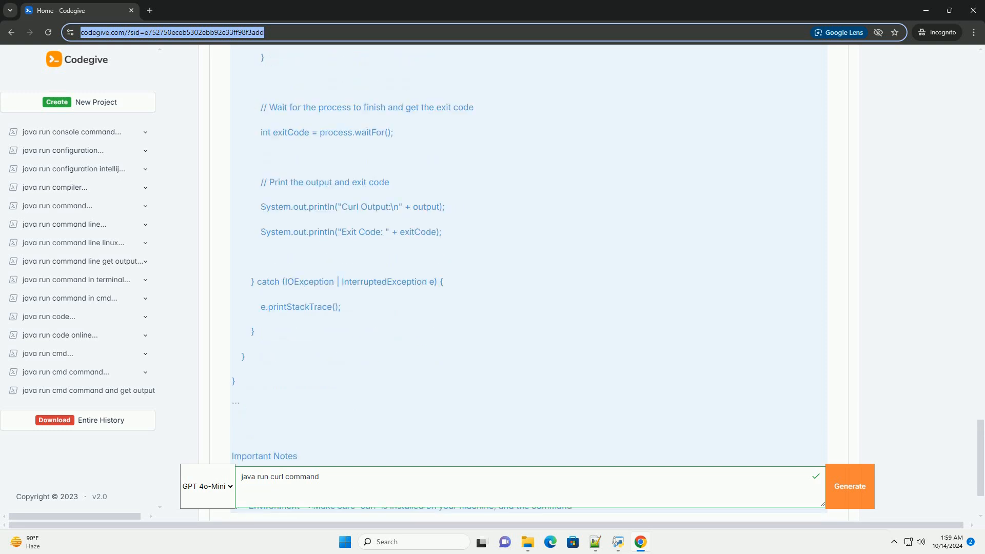
pyautogui.scroll(-3)
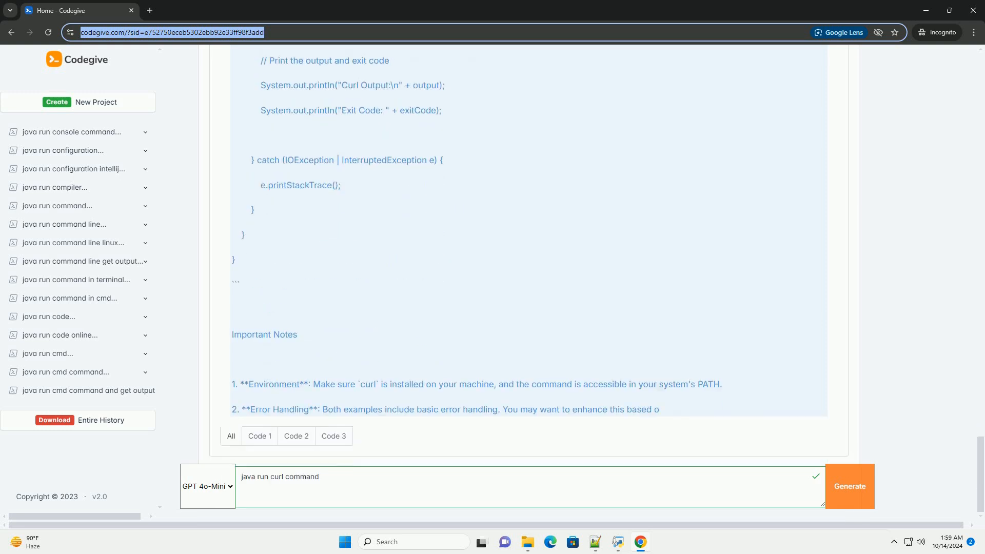
pyautogui.scroll(-3)
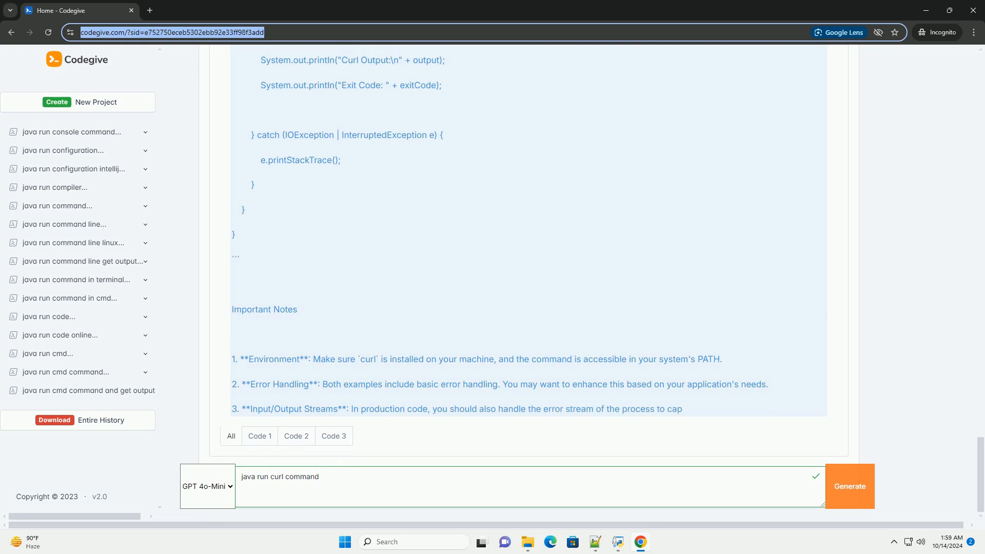
pyautogui.scroll(-3)
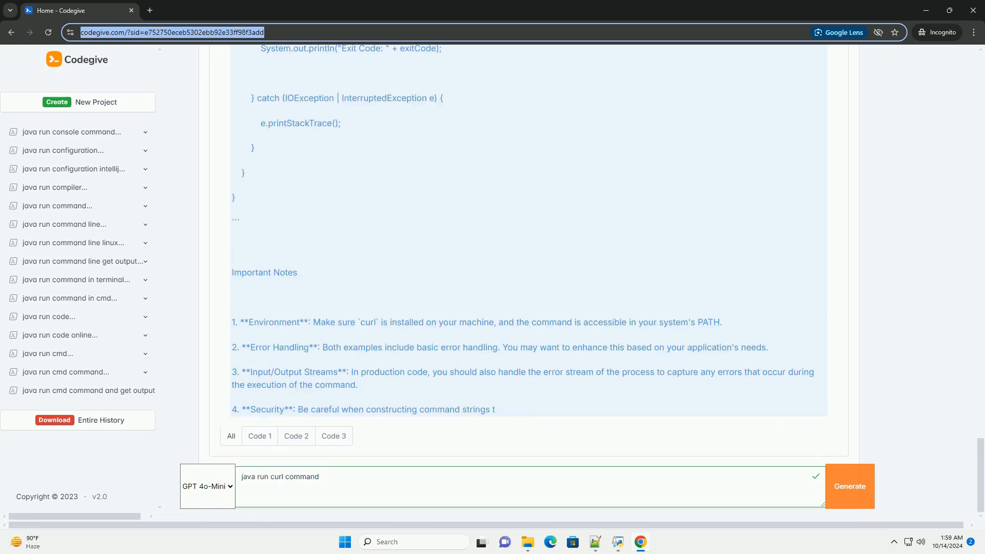
pyautogui.scroll(-3)
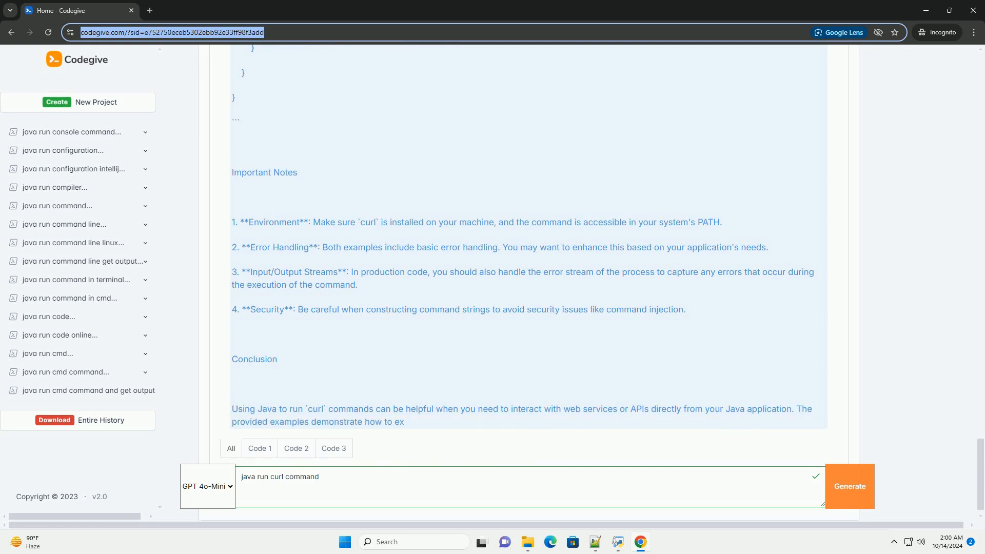
pyautogui.scroll(-3)
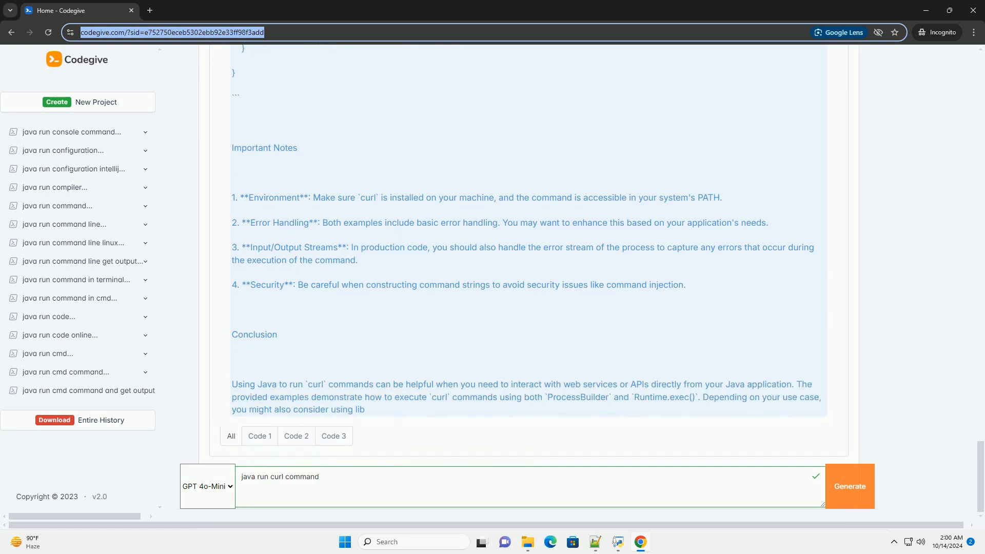